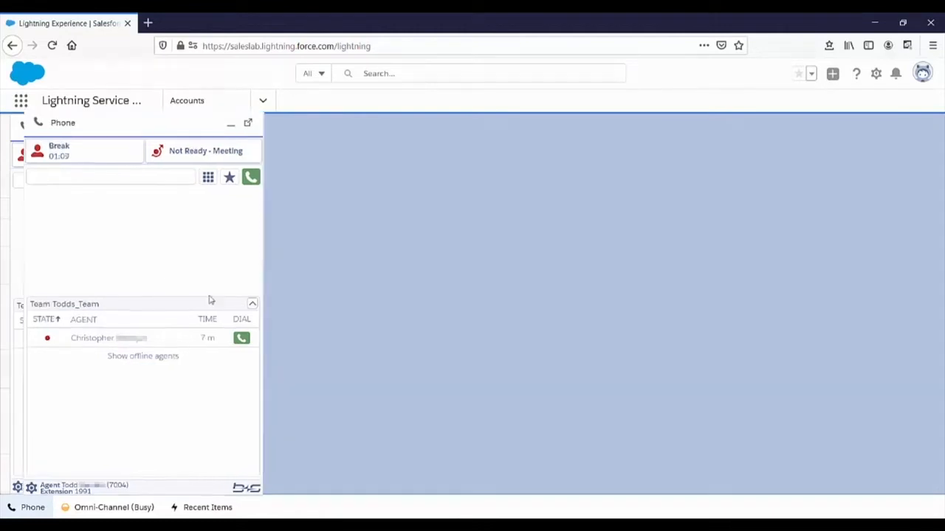
- Open the Break status list and choose an agent state from Logout through Paperwork
click(70, 151)
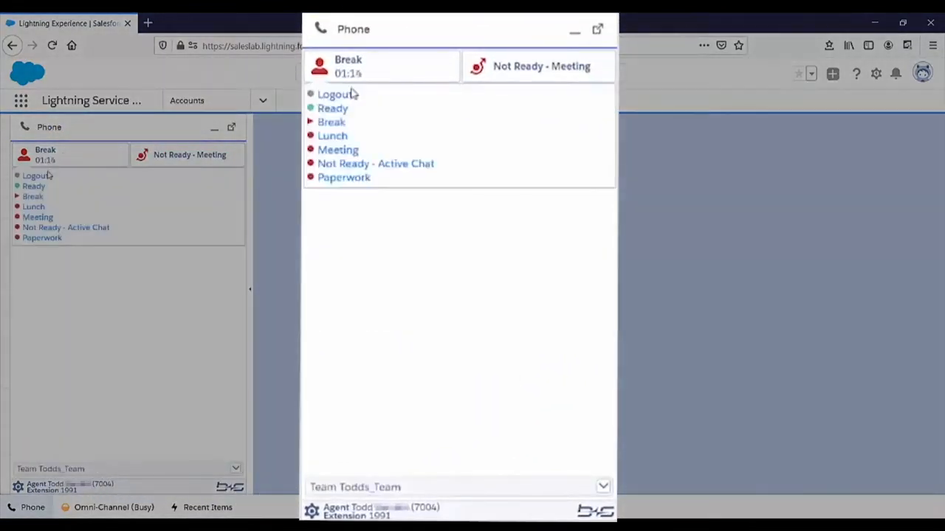
click(332, 108)
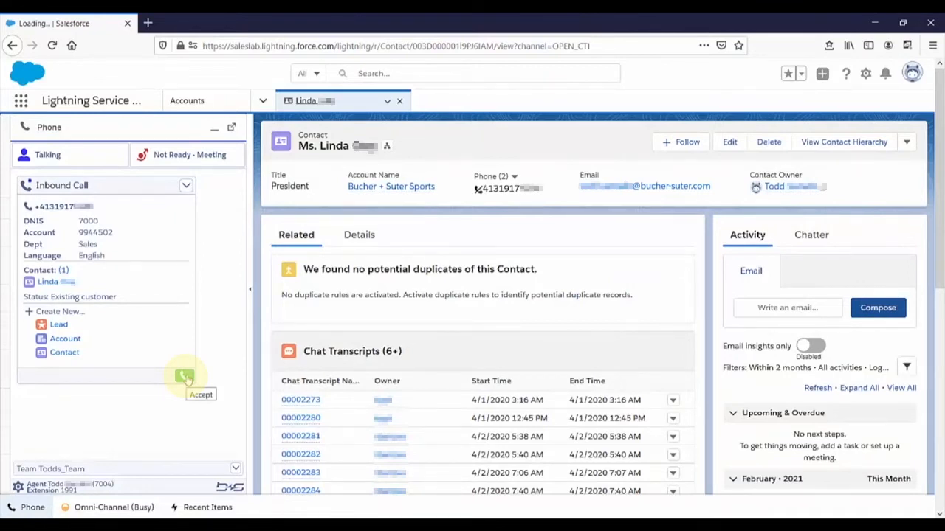
- Accept the inbound customer call showing the existing contact's record
click(184, 377)
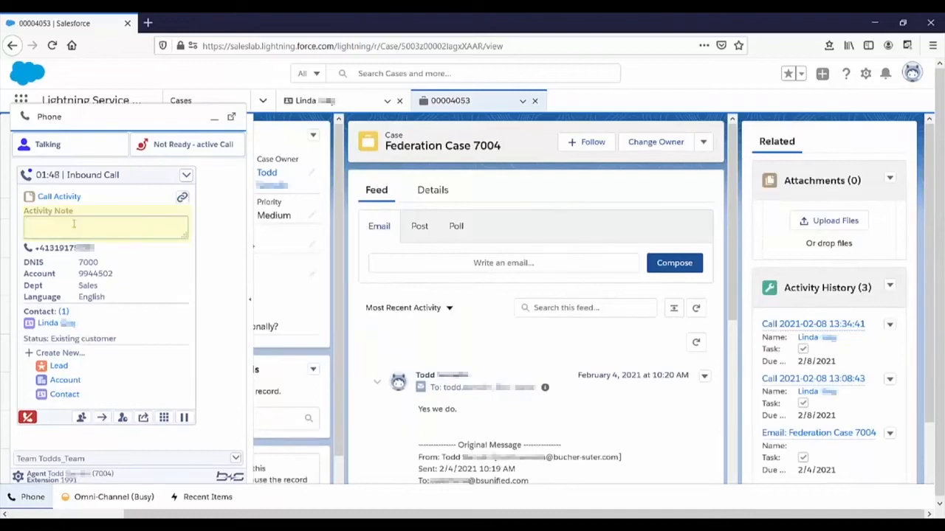
- Enter 'This is a note' as the activity note and choose wrap-up reason Report an Issue
text(This is a note)
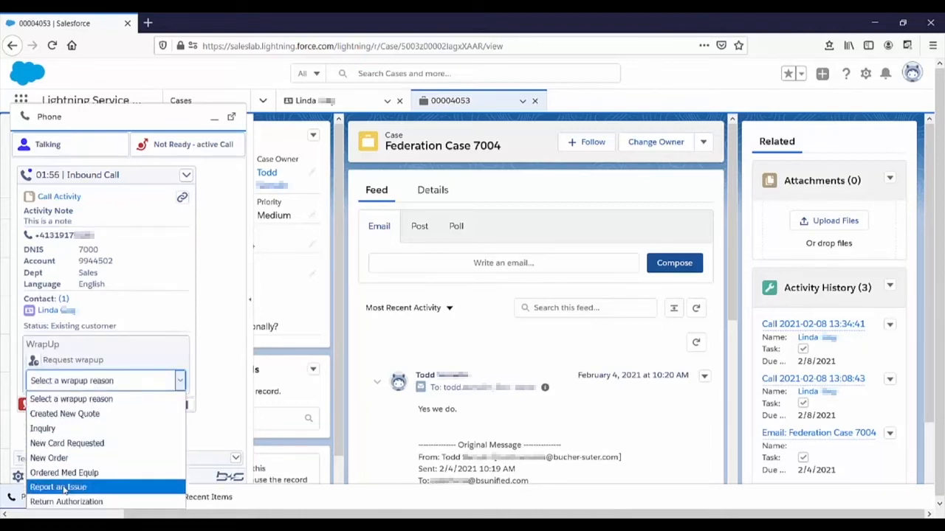
click(59, 487)
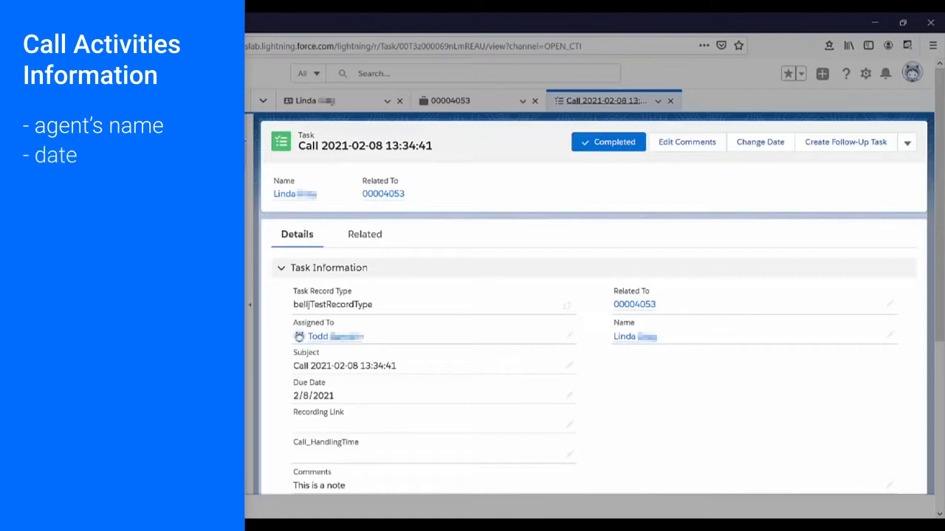
- Scroll the call task record down to Additional Information showing the Inbound call type
key(right)
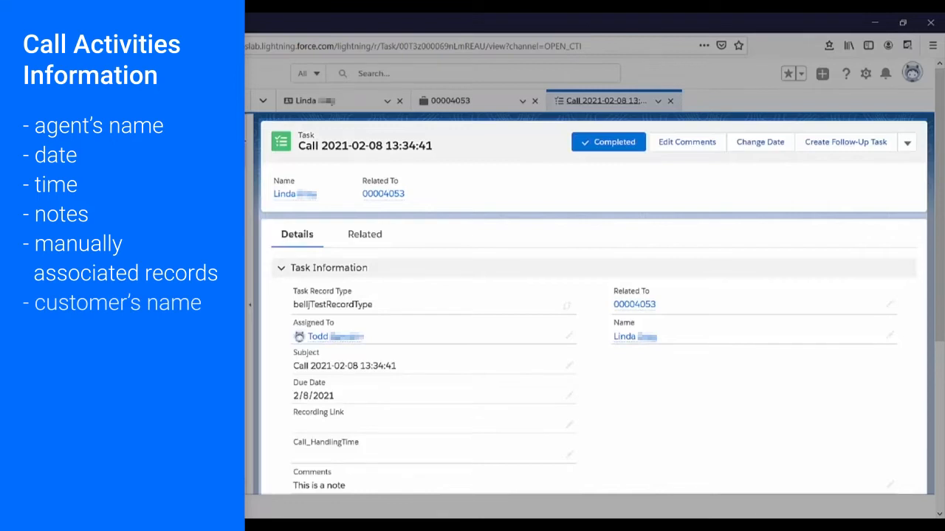
scroll(down, 3)
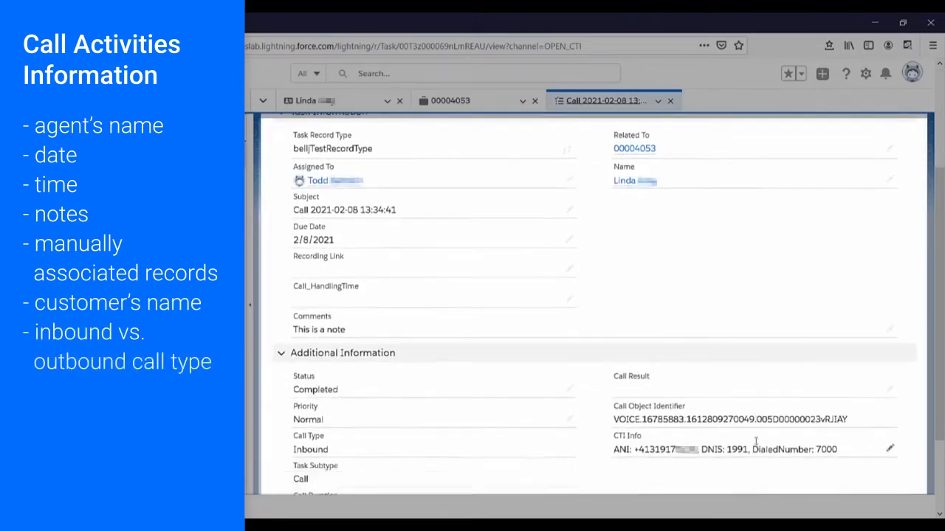
scroll(down, 3)
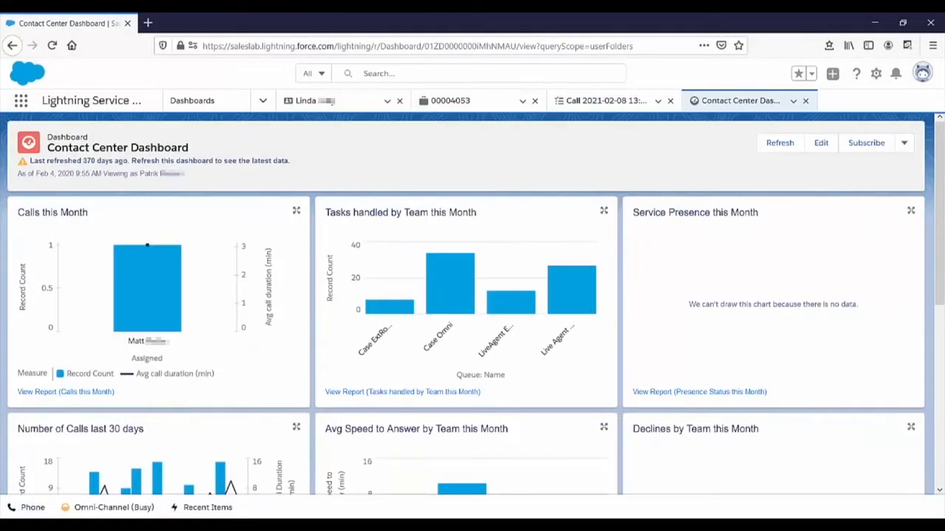
mouse_move(811, 406)
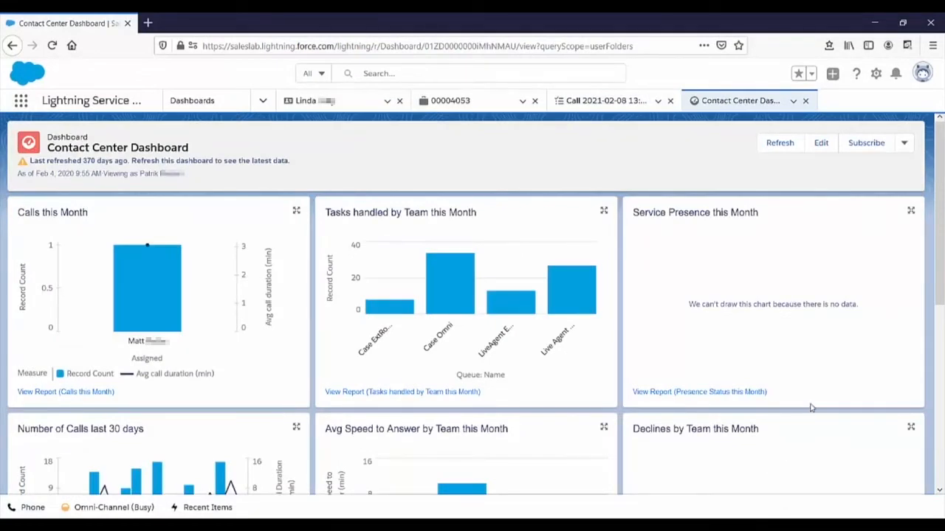
- Scroll through the Contact Center Dashboard's call, task and speed-to-answer charts
scroll(down, 3)
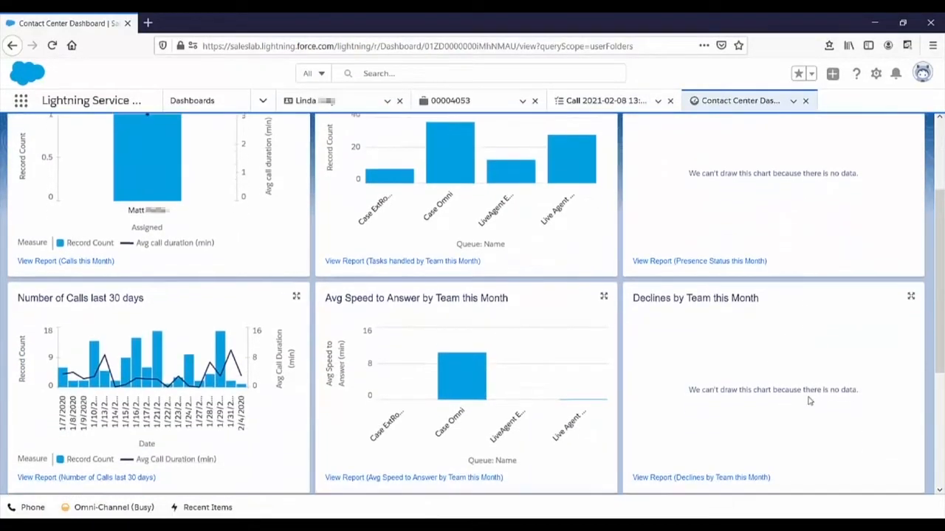
scroll(down, 3)
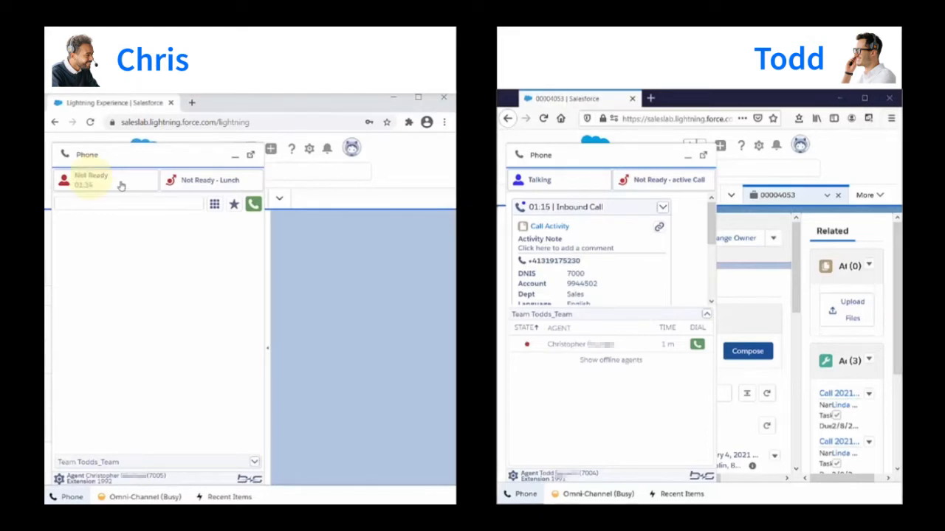
- Set Chris to Ready, dial him from Todds_Team list, and accept the internal call
click(103, 180)
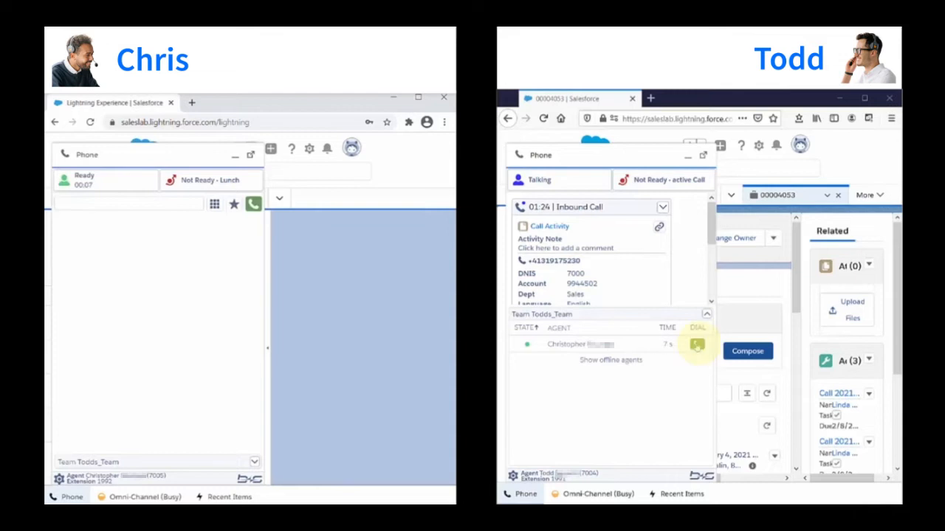
click(697, 344)
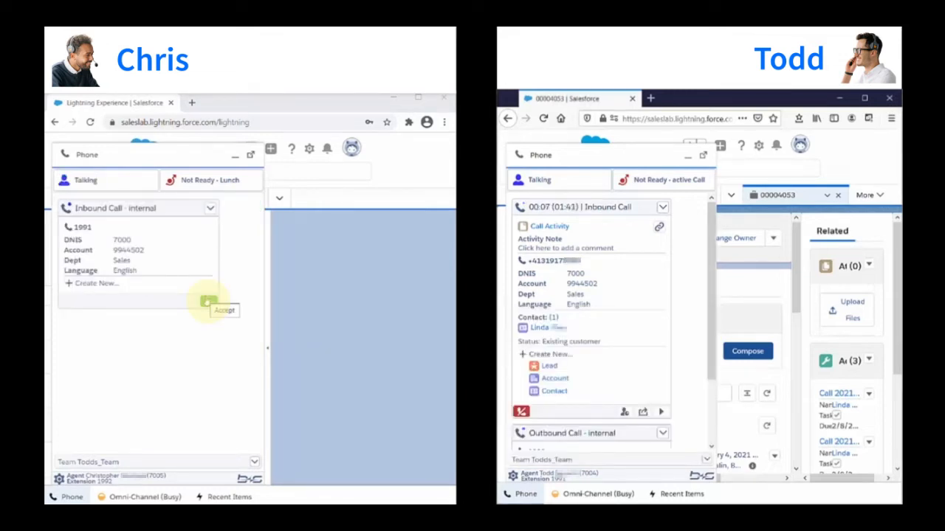
click(209, 302)
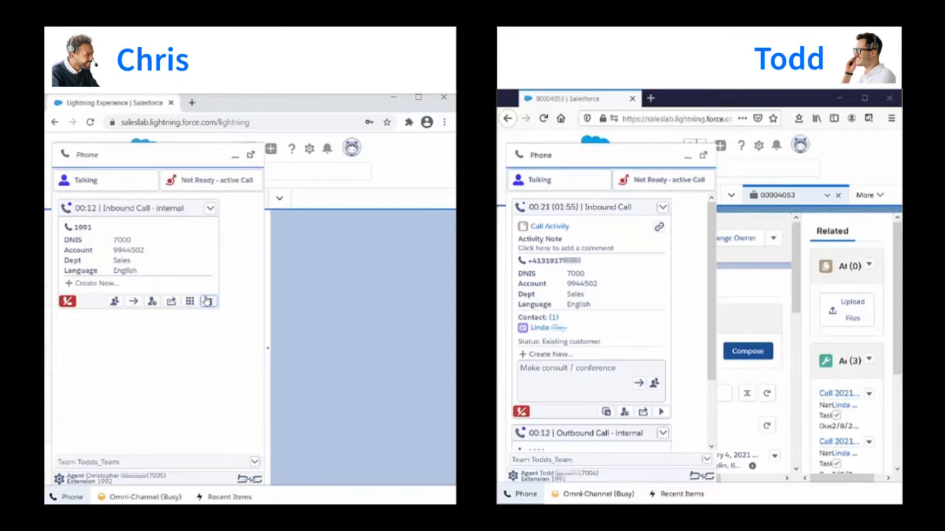
mouse_move(209, 301)
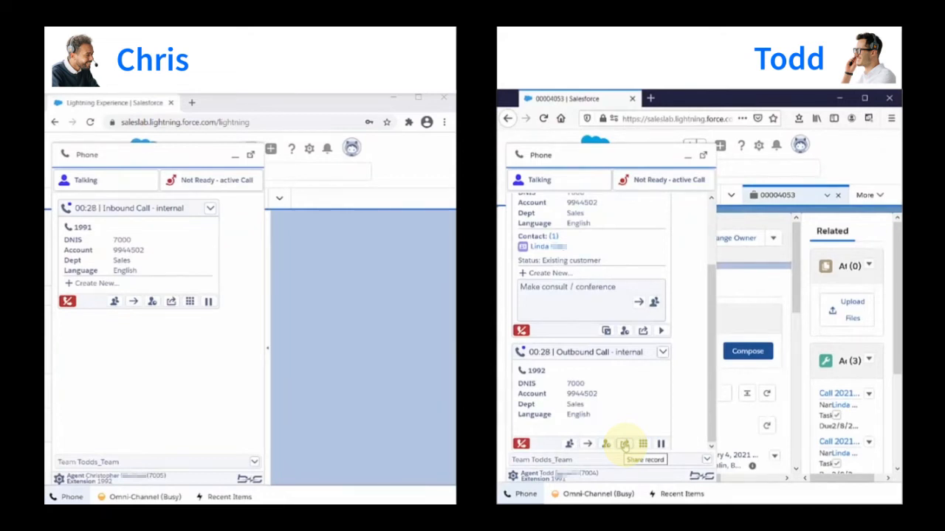
- Share case 00004053 over the internal call so it opens on Chris's screen
click(606, 445)
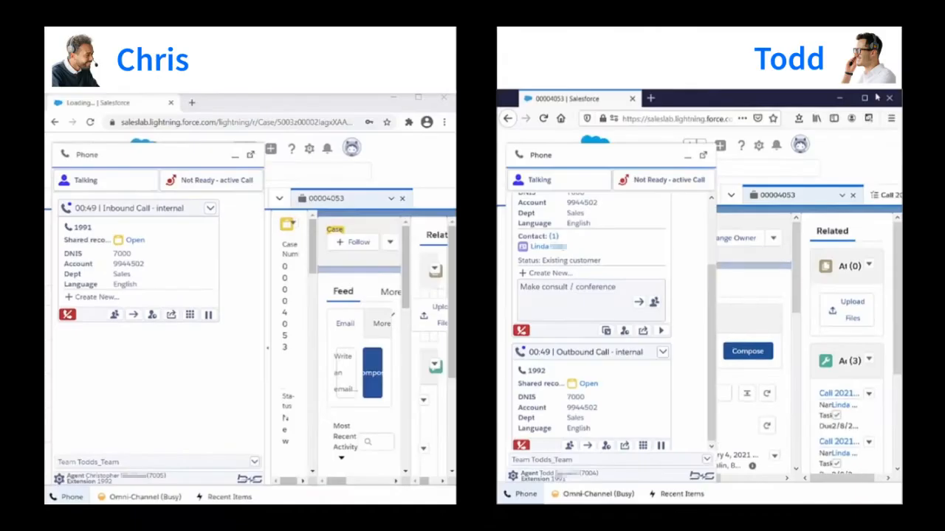
mouse_move(683, 281)
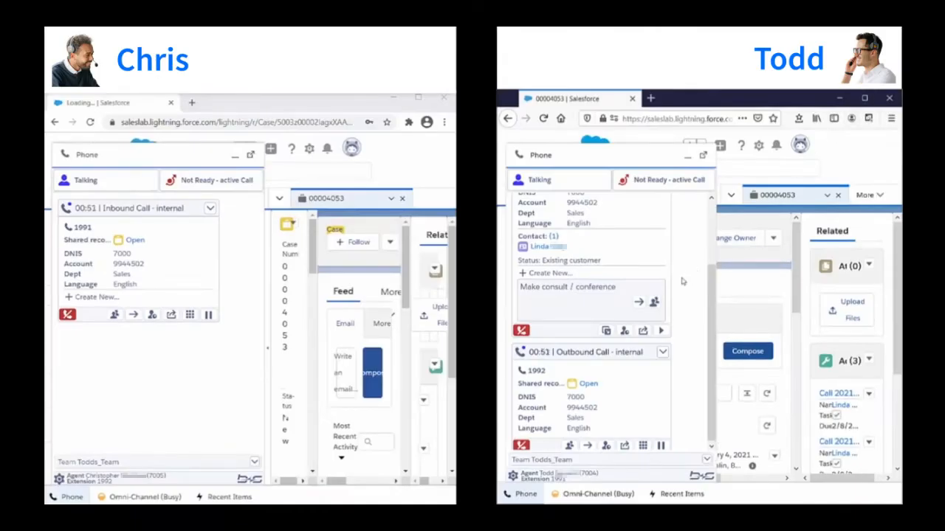
mouse_move(654, 301)
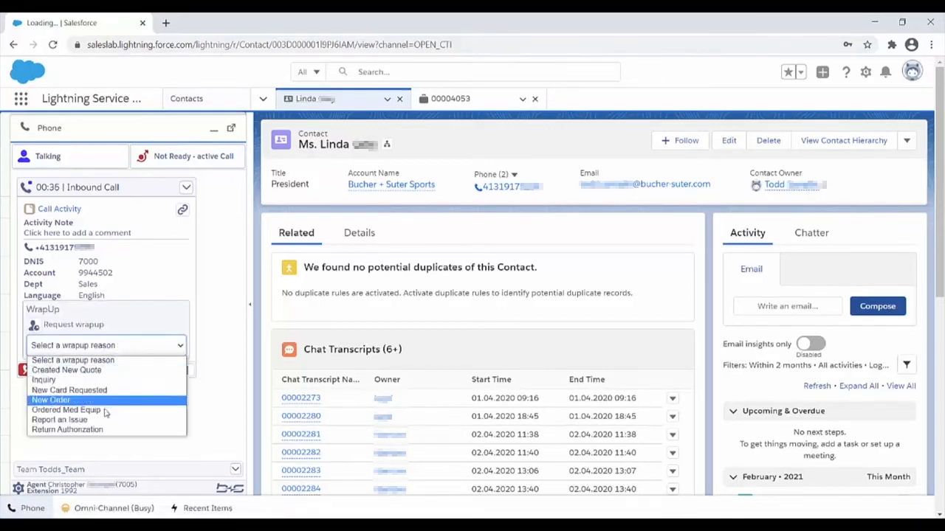
- Choose a wrap-up reason, hang up the customer call, and switch status to Meeting
click(50, 399)
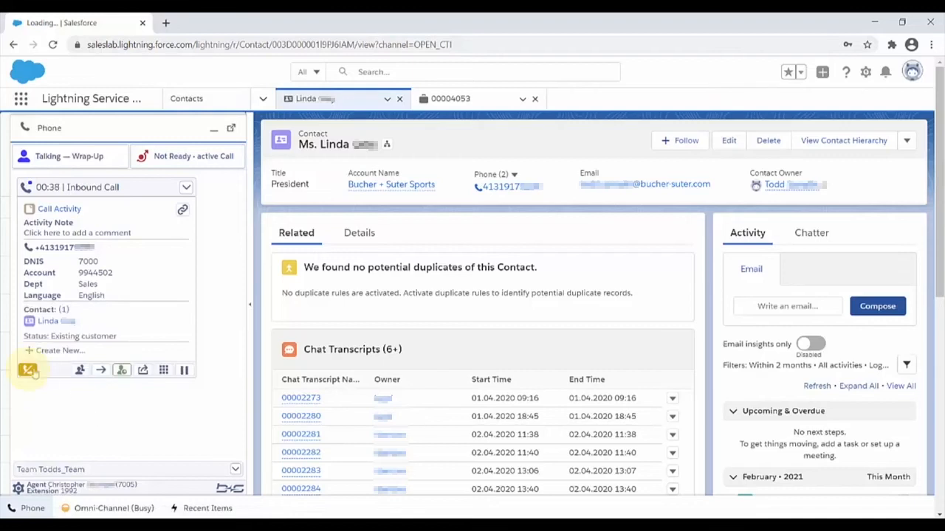
click(29, 370)
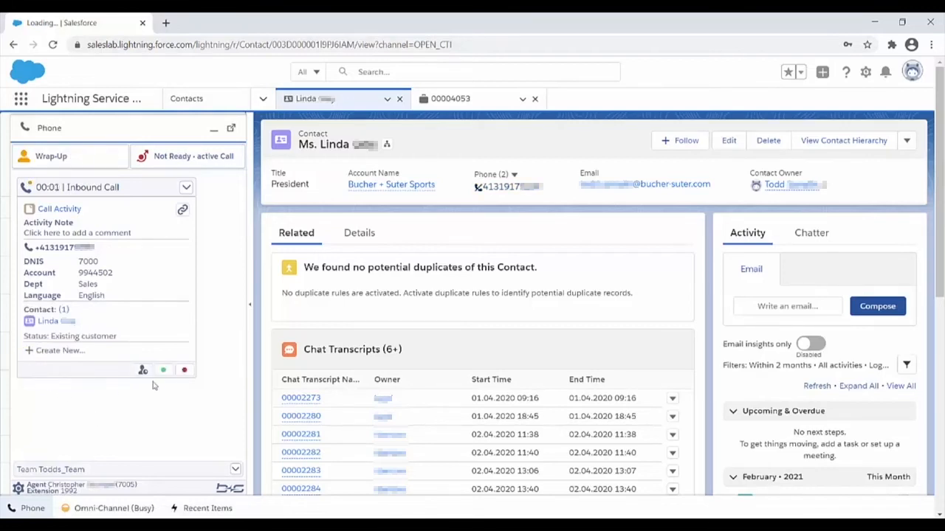
click(162, 370)
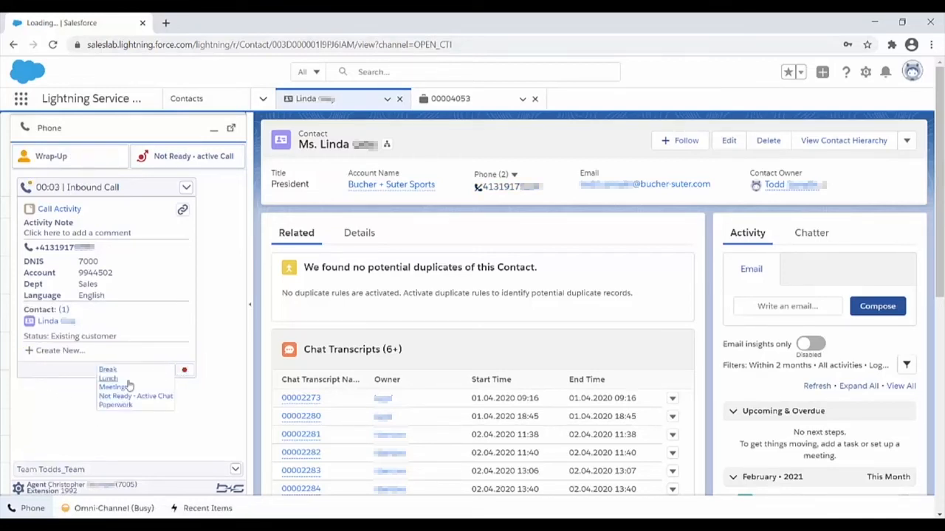
click(108, 378)
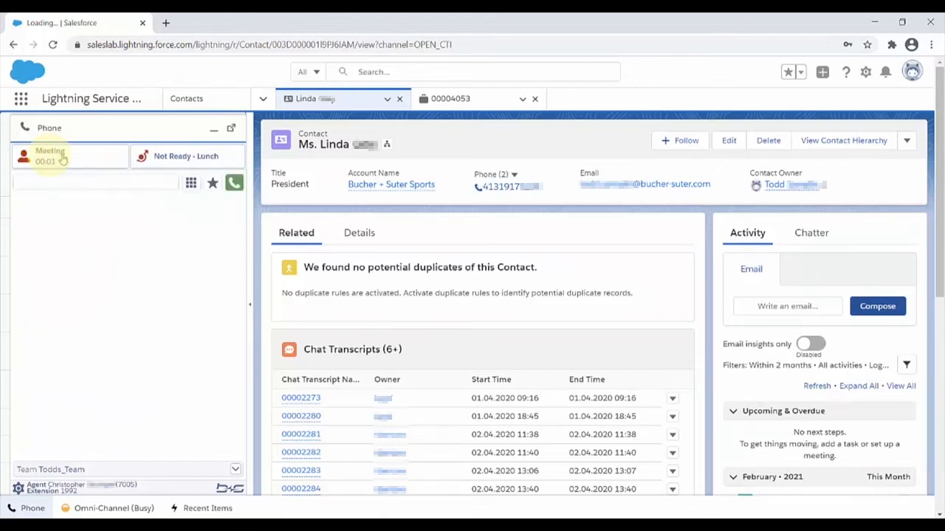
click(50, 155)
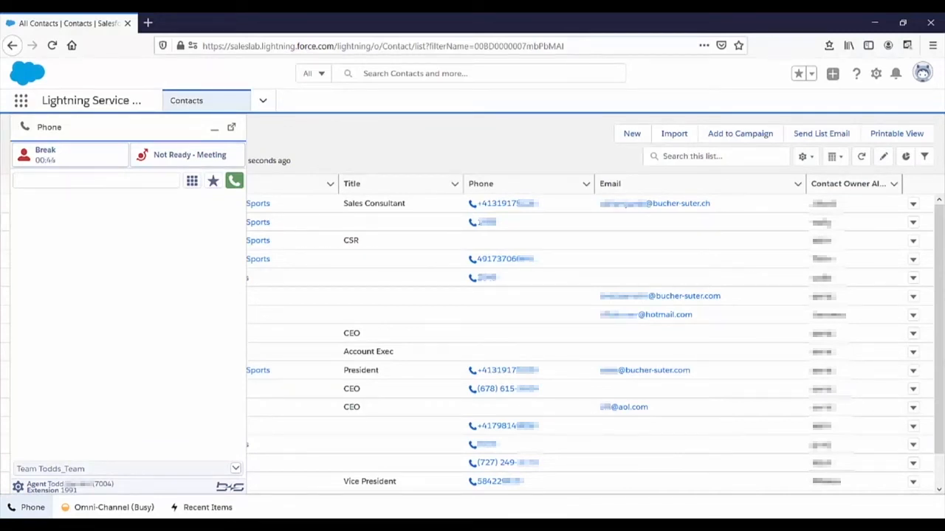
mouse_move(587, 392)
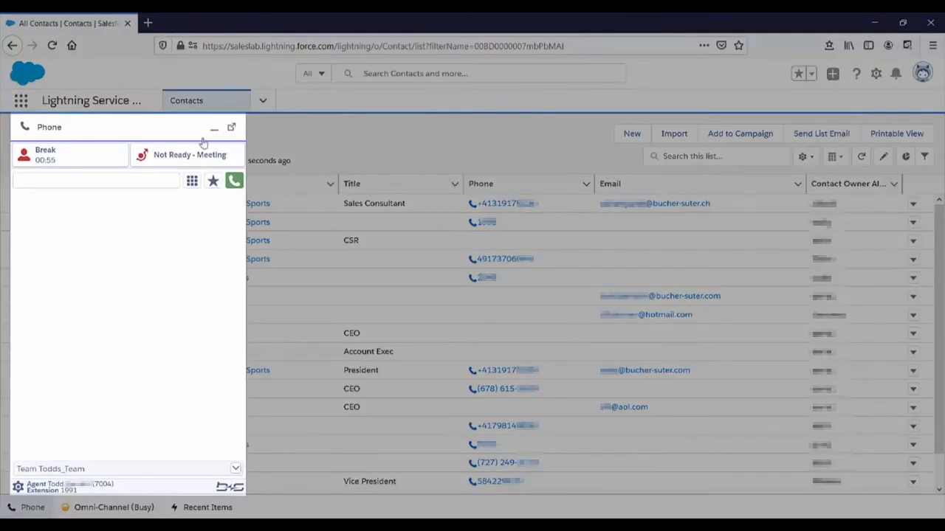
- Search the phone gadget directory with 'bi' for Bill contacts, then enter '00'
text(bi)
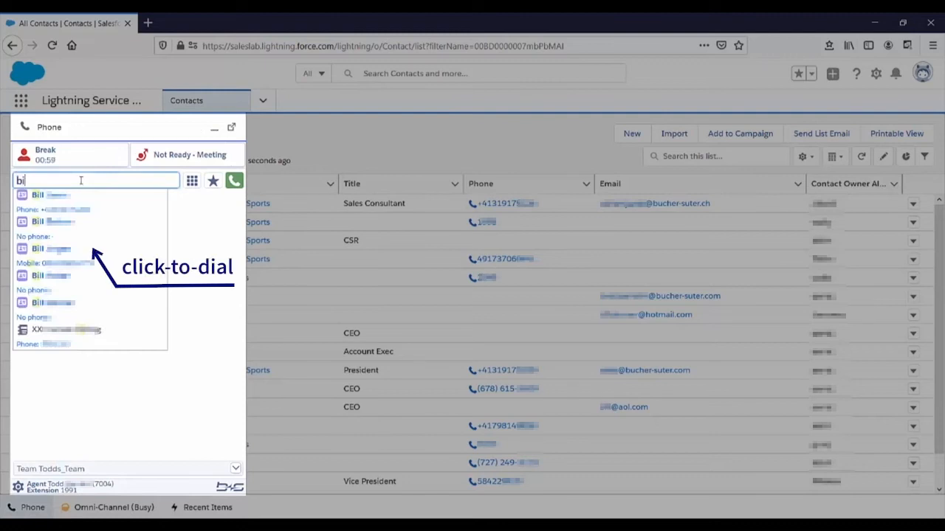
text(00)
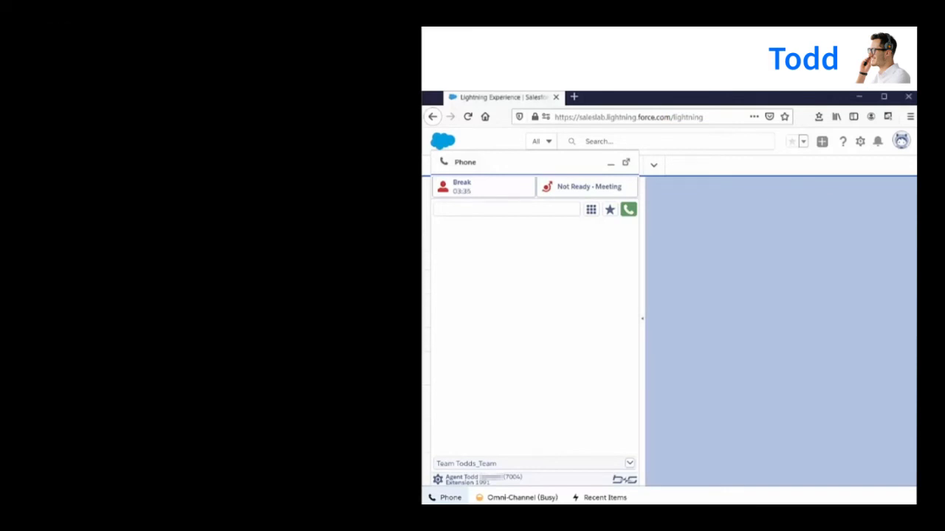
- Switch Todd's agent state to Online for Web-to-Case
click(585, 186)
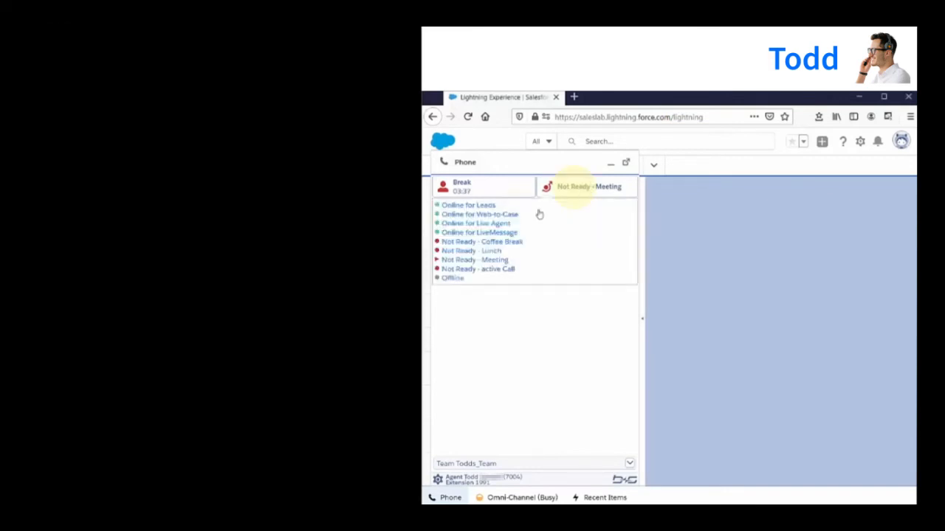
click(479, 214)
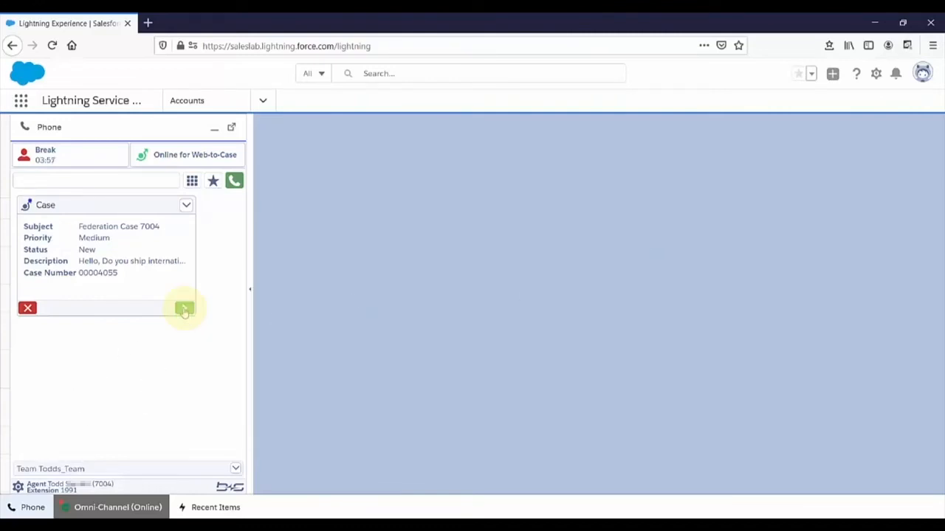
- Accept Federation Case 7004 and email the customer the reply 'Yes we do'
click(183, 308)
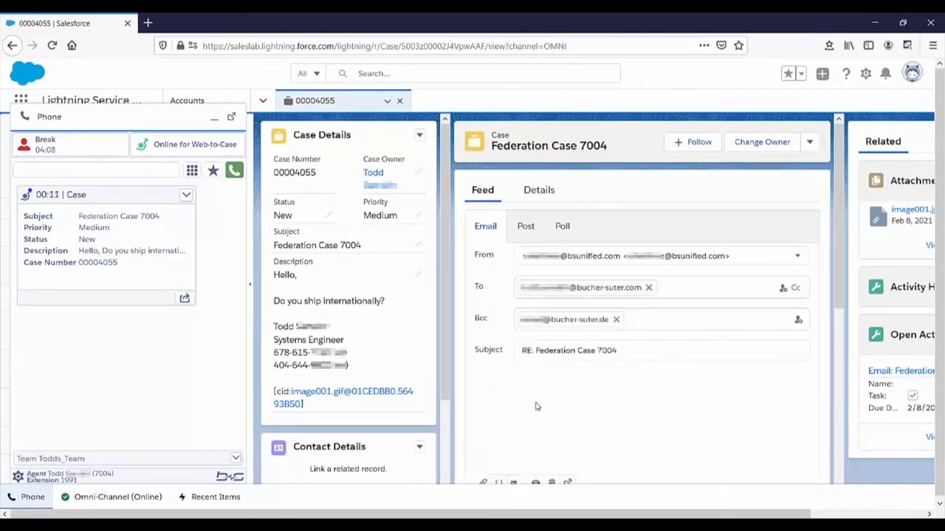
text(Yes we do.)
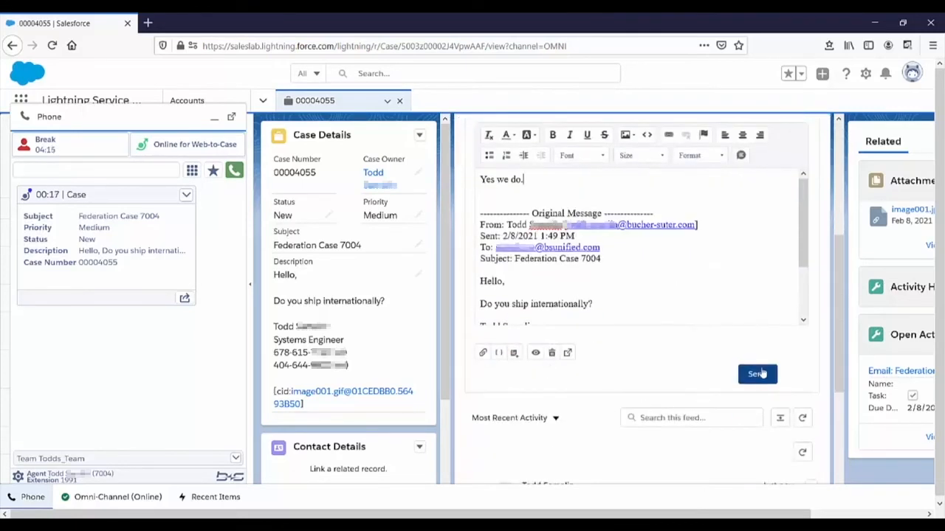
click(757, 374)
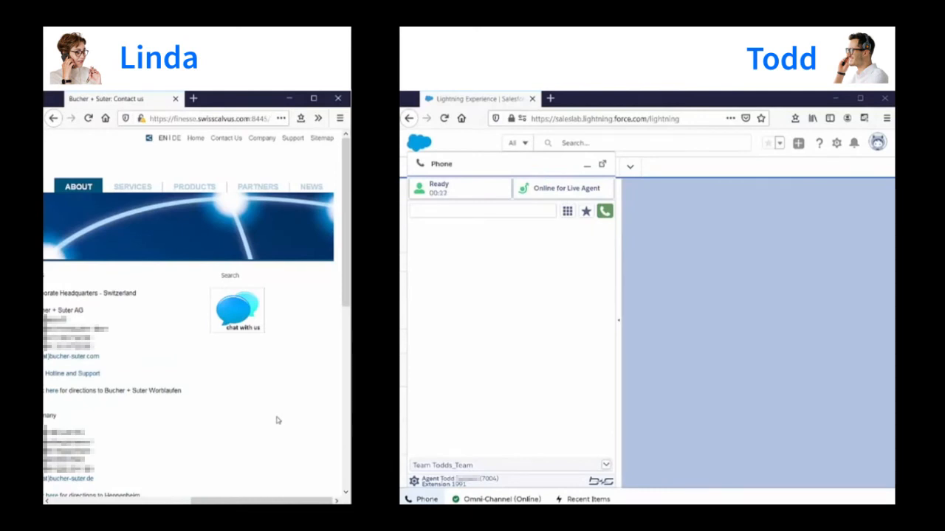
- Fill in the pre-chat form and request a chat asking about international shipping
click(240, 312)
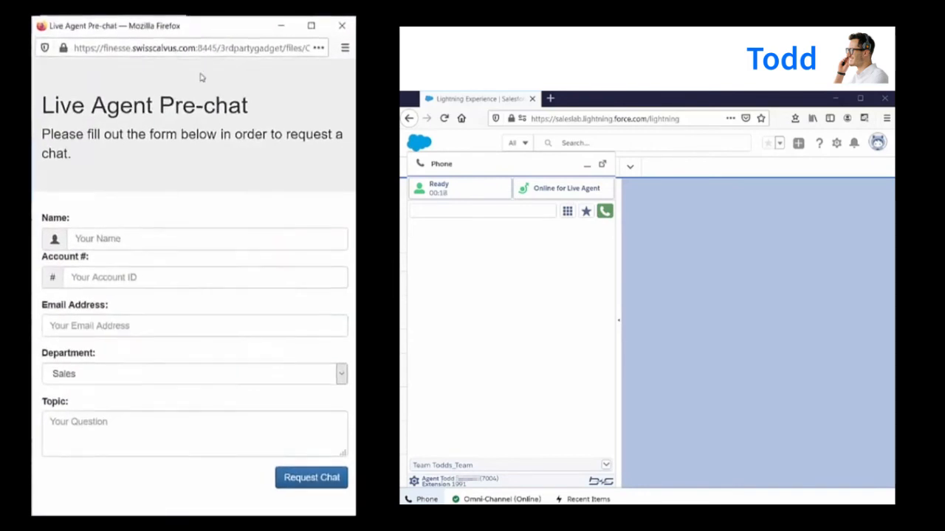
click(207, 239)
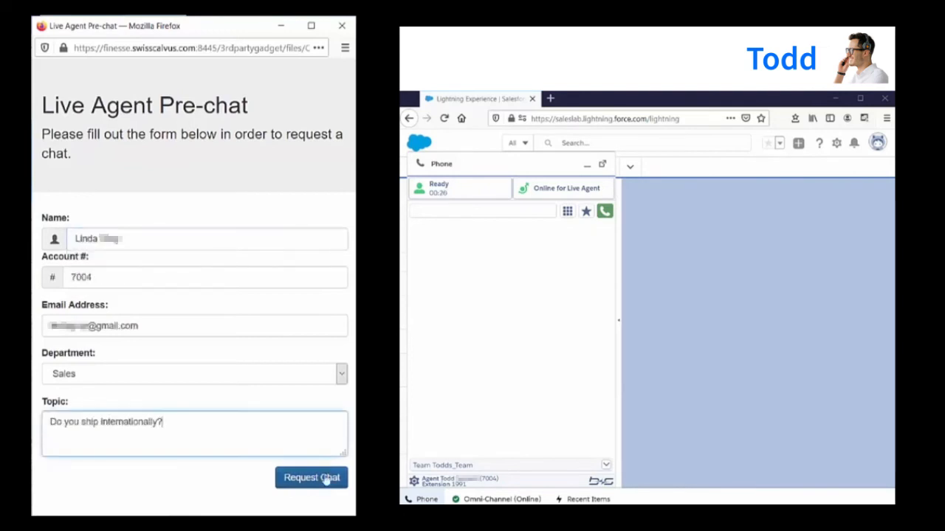
click(311, 477)
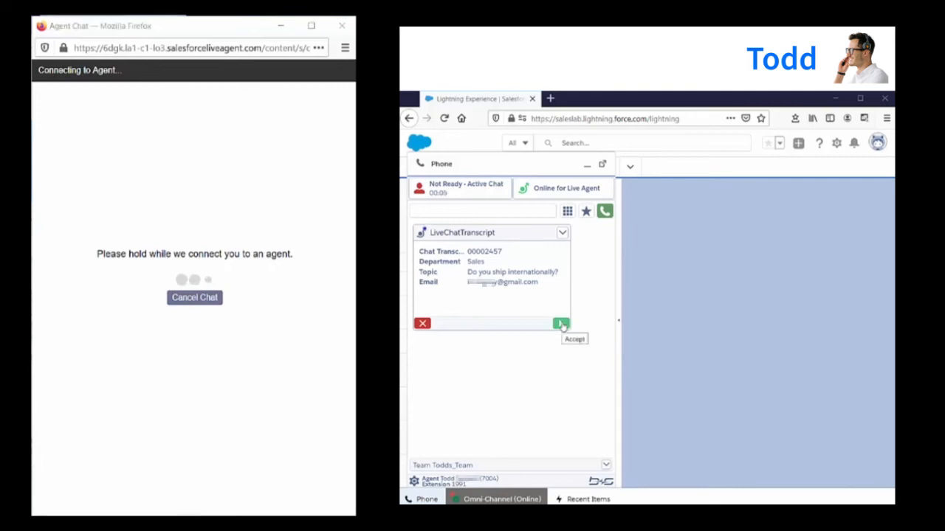
- Accept the LiveChatTranscript offer, send the shipping question, and reply 'I can help with that'
click(559, 323)
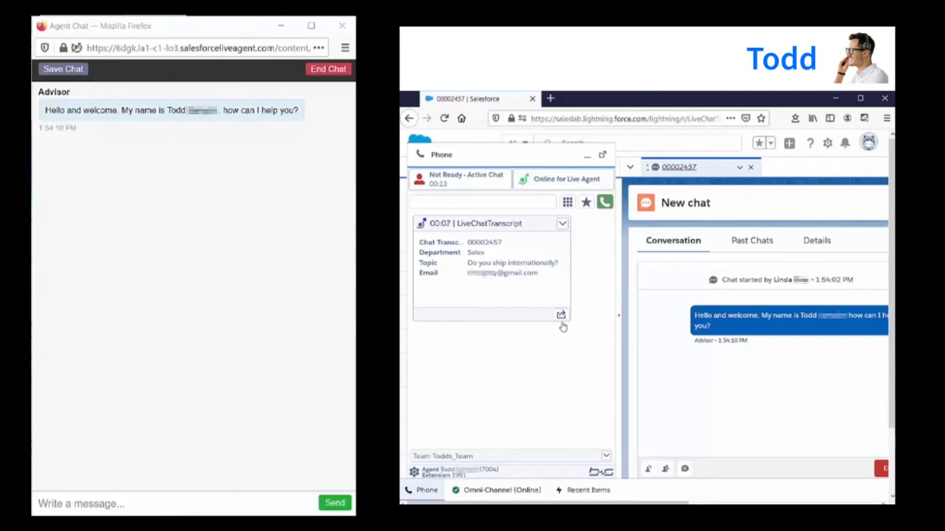
text(I have a shipping)
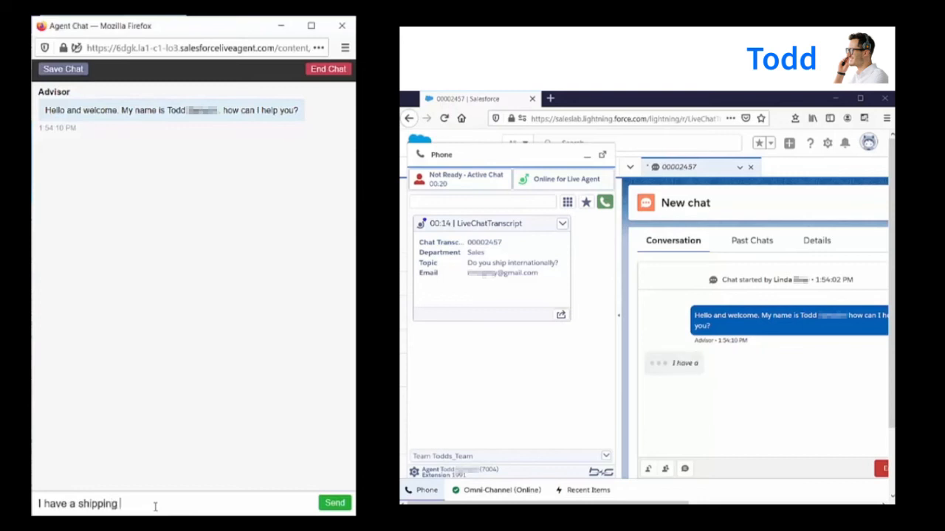
text(question)
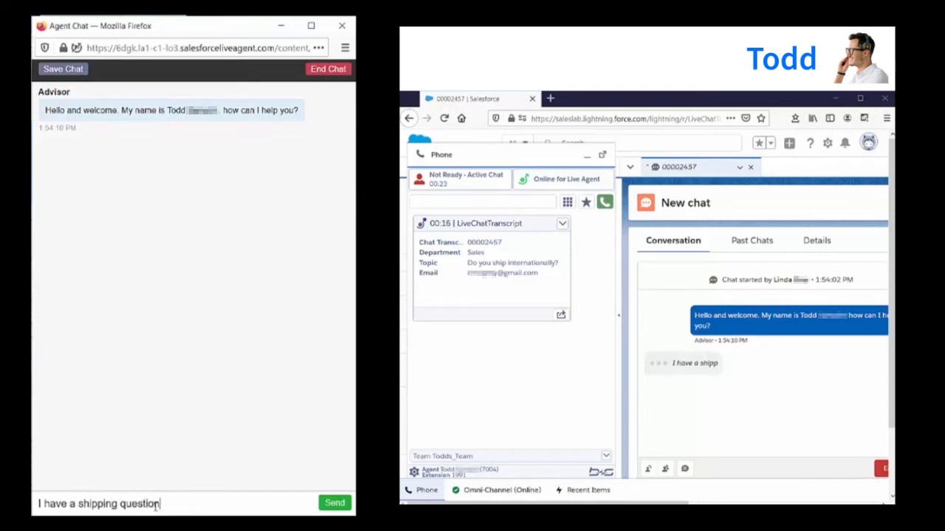
click(334, 503)
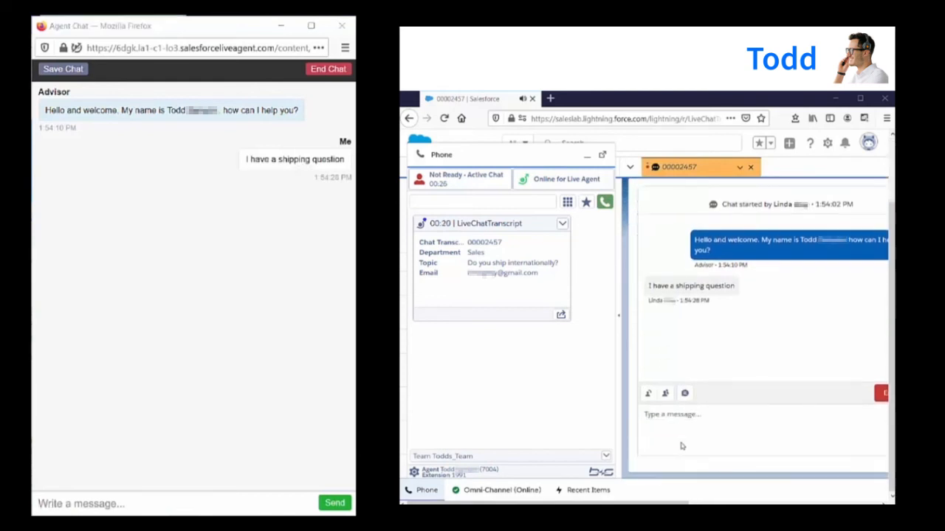
text(I can)
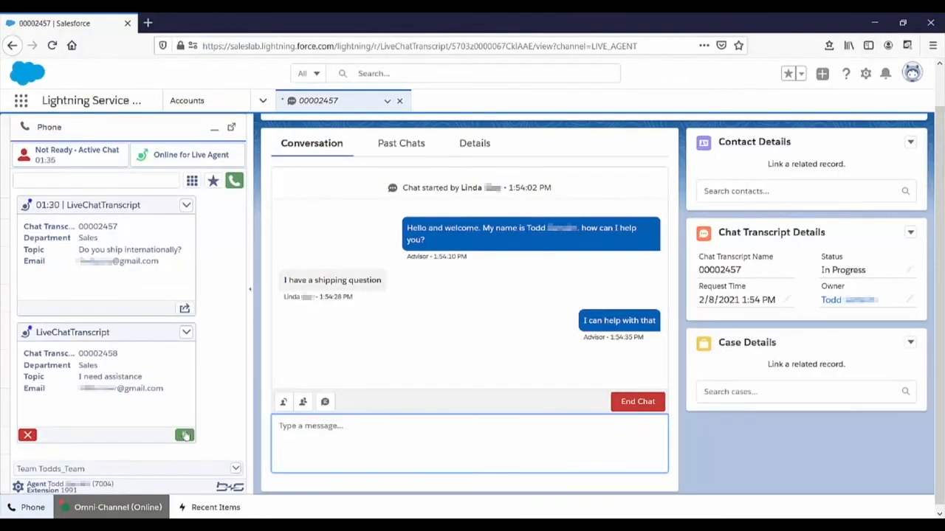
- Accept the second LiveChatTranscript offer and open chat record 00002458
click(184, 435)
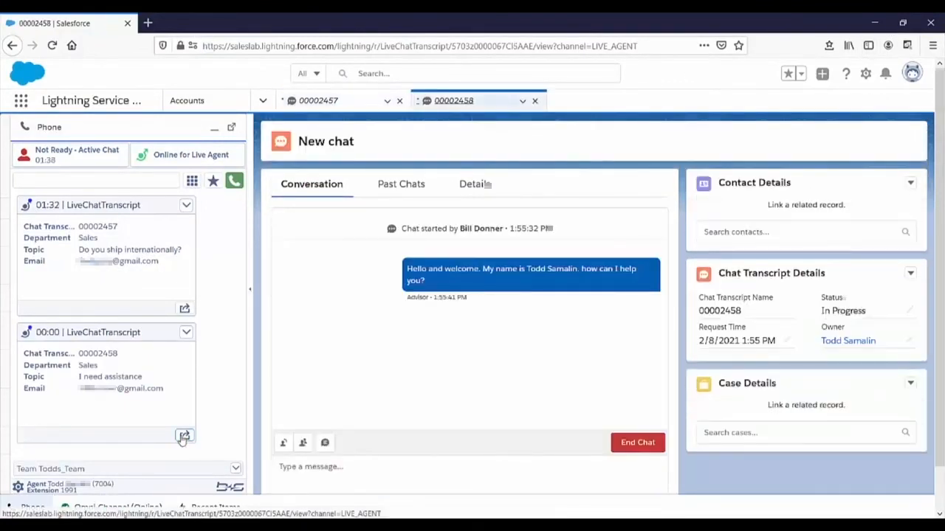
click(318, 101)
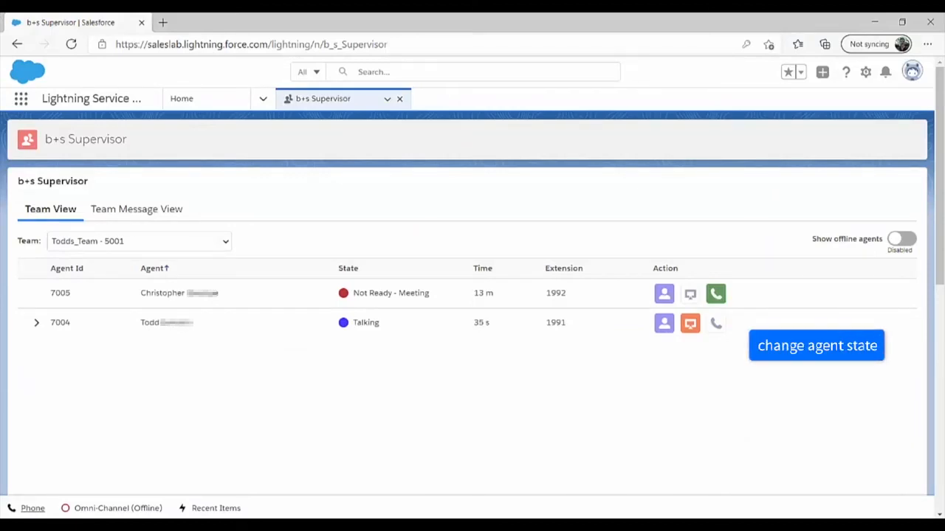
- Review the Team View action icons and switch to the Team Message View
click(664, 294)
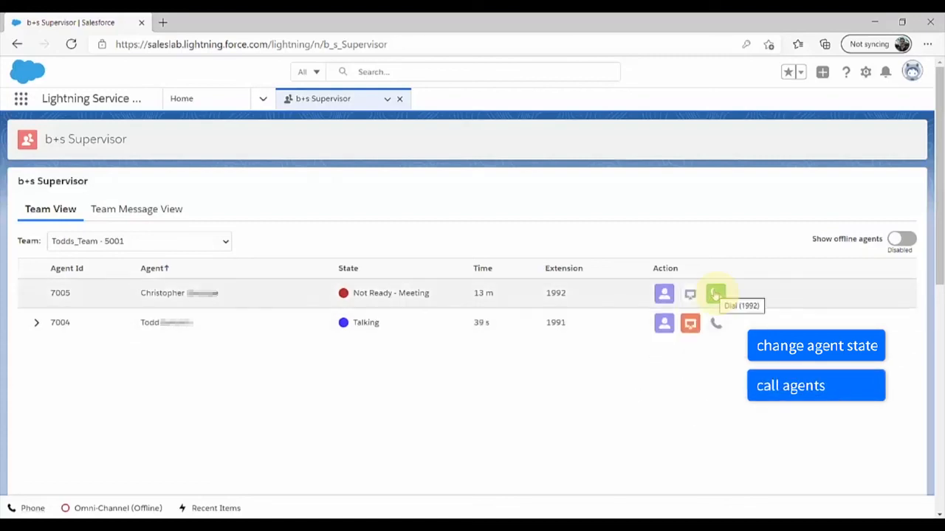
mouse_move(689, 324)
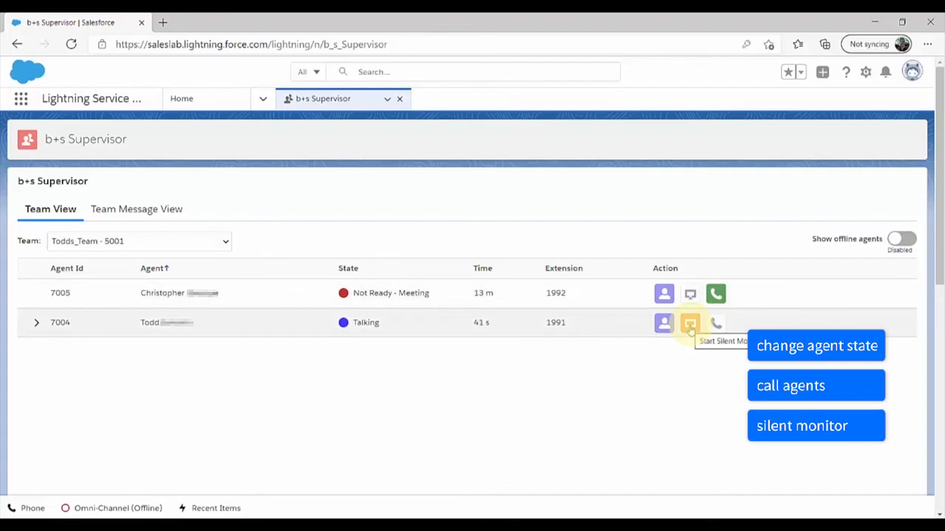
click(136, 209)
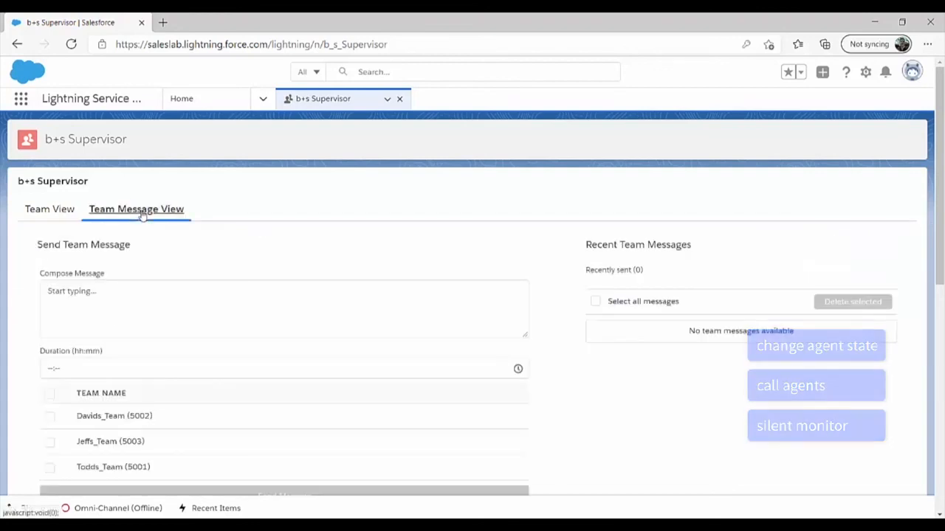